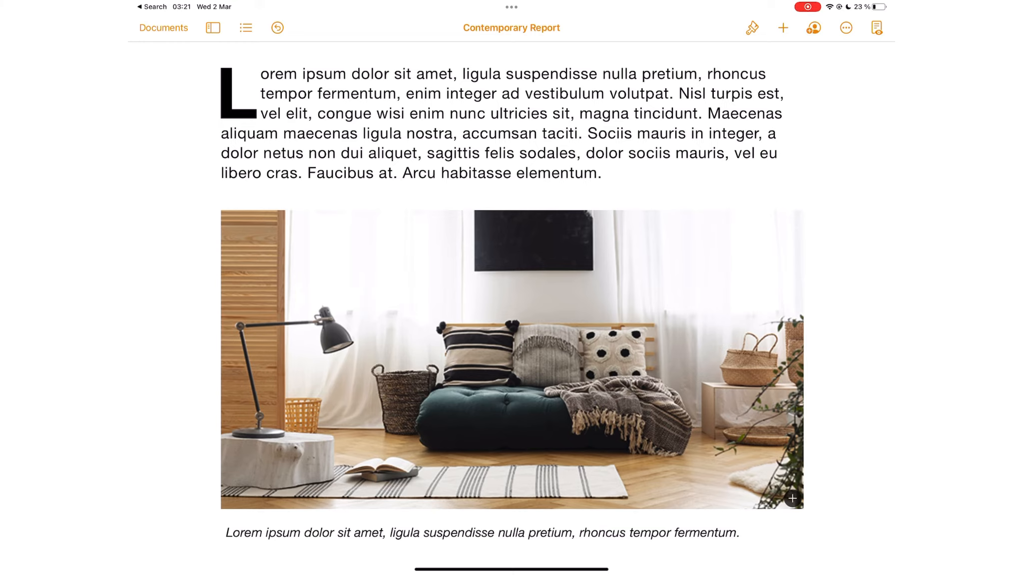
- Dismiss the Apple Pencil settings and insert a new drawing into the Contemporary Report
{"action": "left_click", "coordinate": [846, 28]}
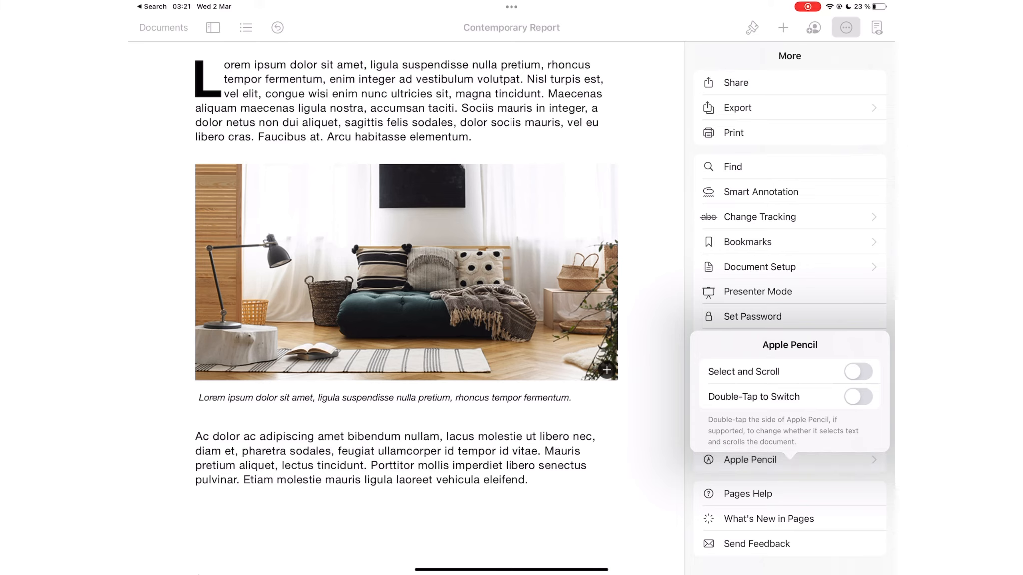
{"action": "left_click", "coordinate": [857, 371]}
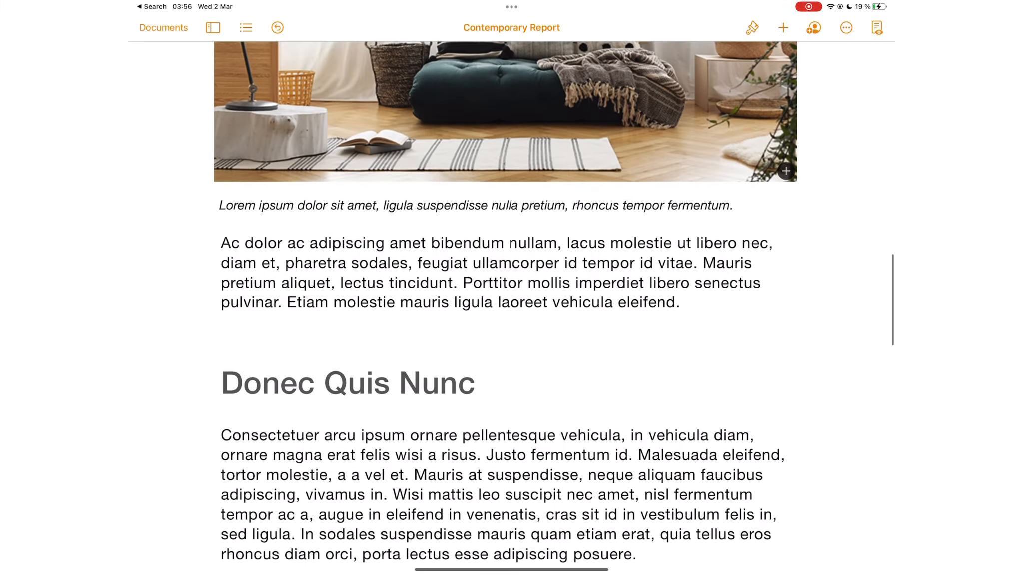
{"action": "scroll", "scroll_direction": "up", "scroll_amount": 3}
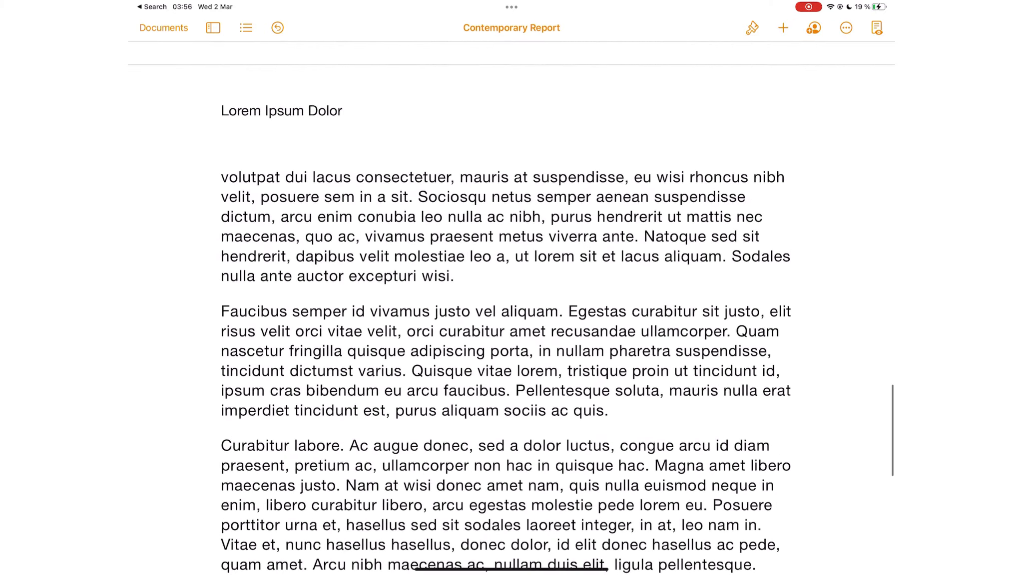
{"action": "left_click", "coordinate": [782, 27]}
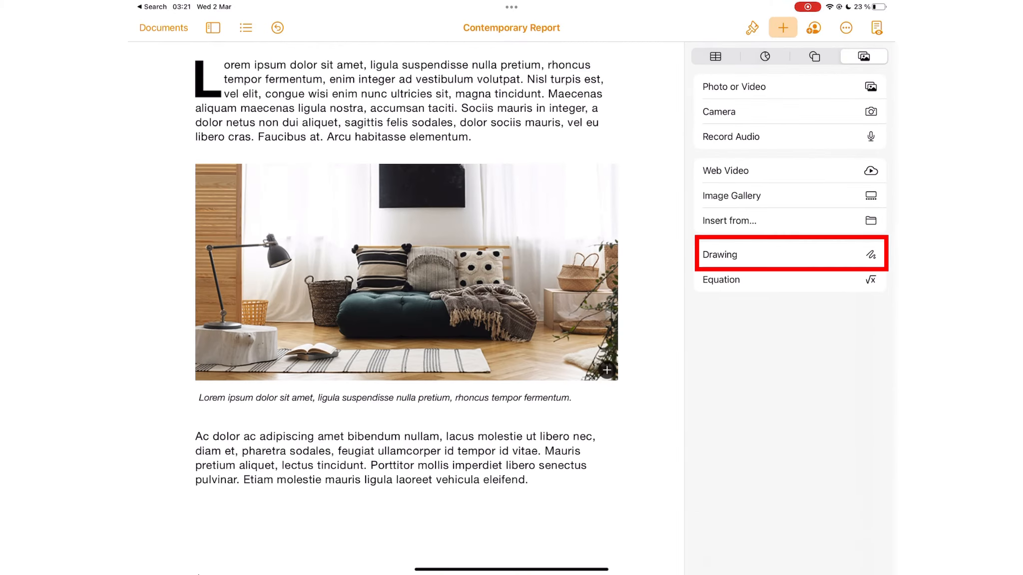
{"action": "left_click", "coordinate": [721, 254]}
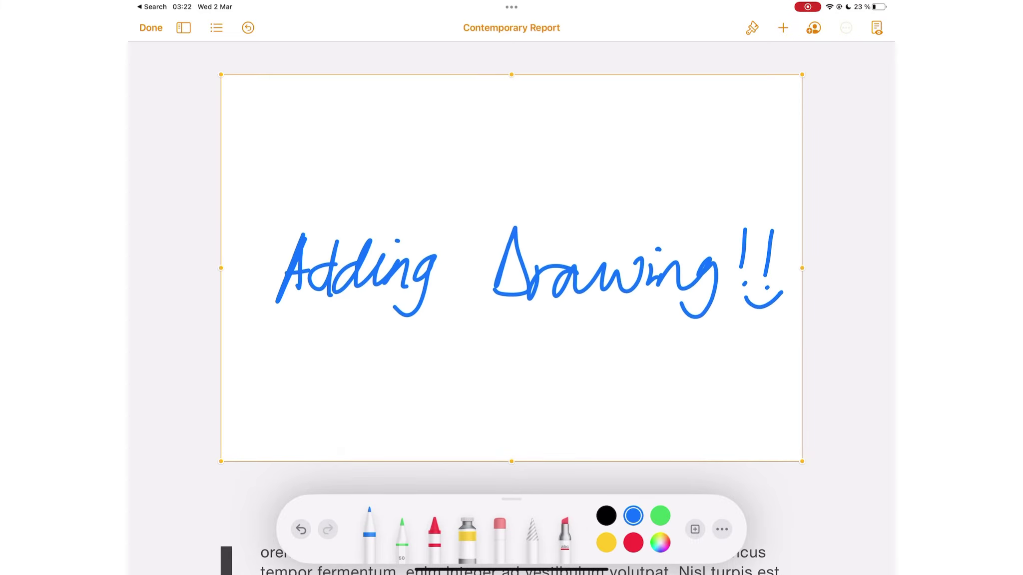
- Start Smart Annotation on the report to mark up the opening paragraph
{"action": "left_click", "coordinate": [845, 28]}
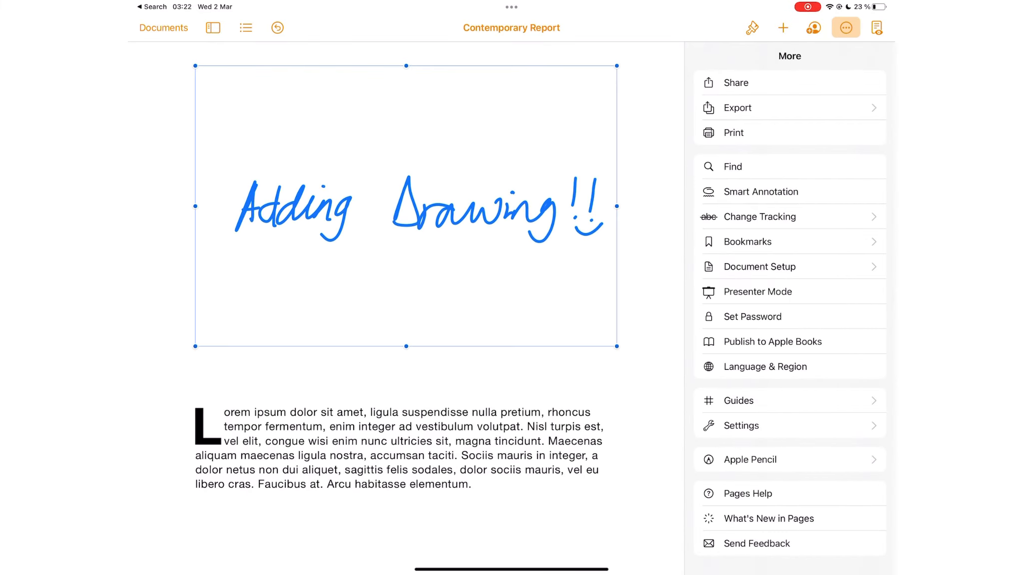
{"action": "mouse_move", "coordinate": [759, 192]}
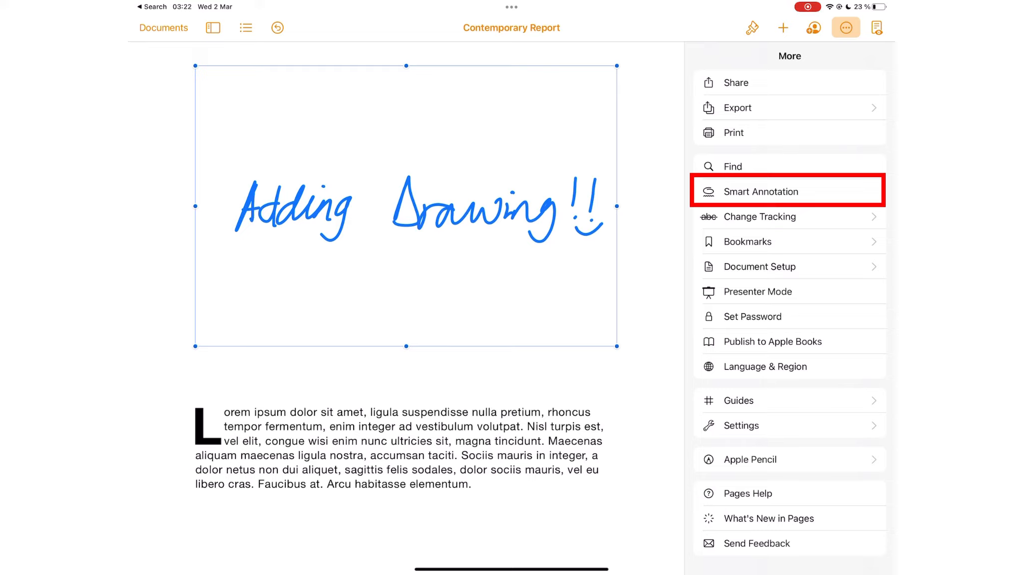
{"action": "left_click", "coordinate": [760, 191]}
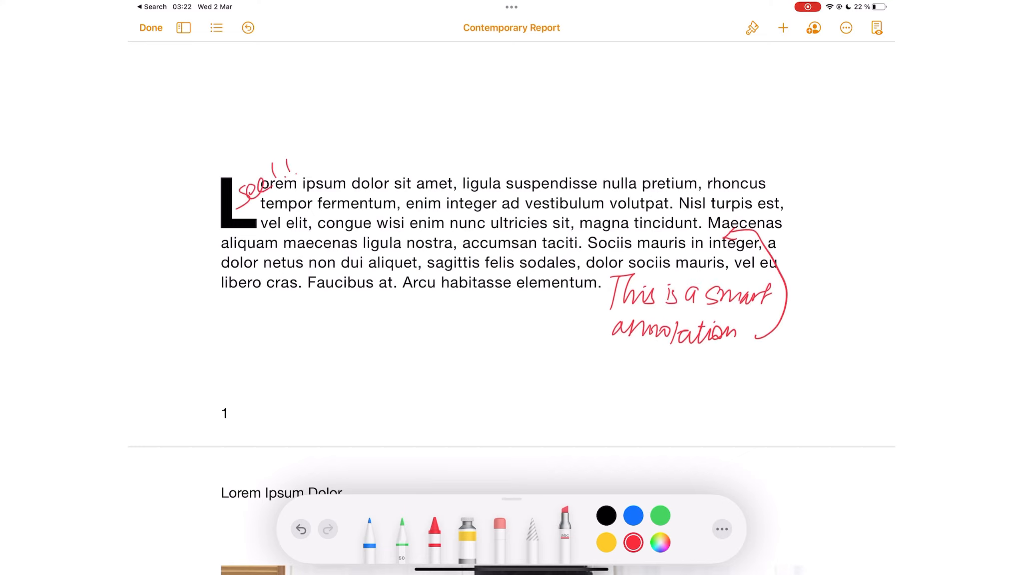
- In Apple Pencil settings, switch Select and Scroll off and Double-Tap to Switch on
{"action": "left_click", "coordinate": [846, 28]}
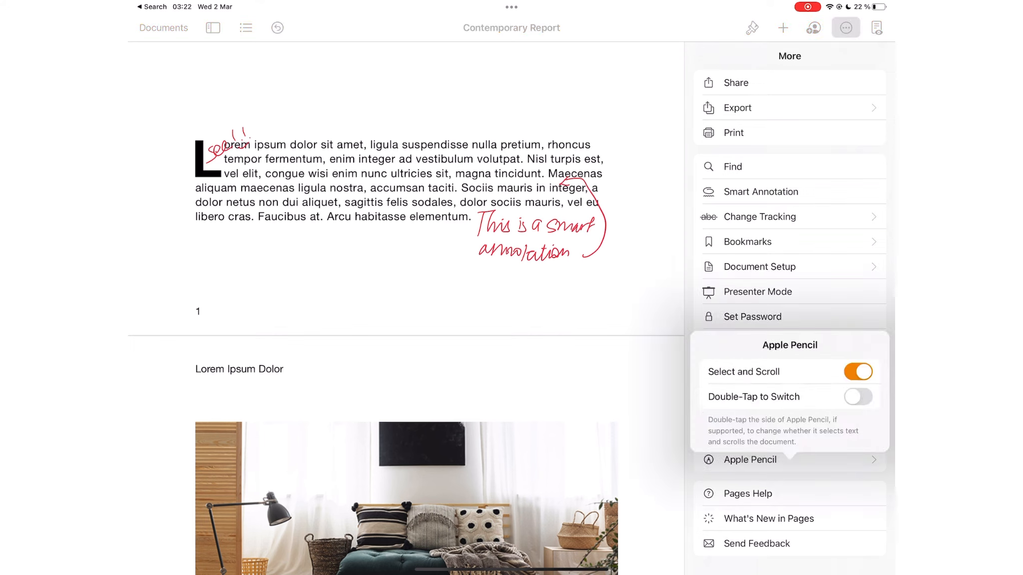
{"action": "left_click", "coordinate": [858, 372]}
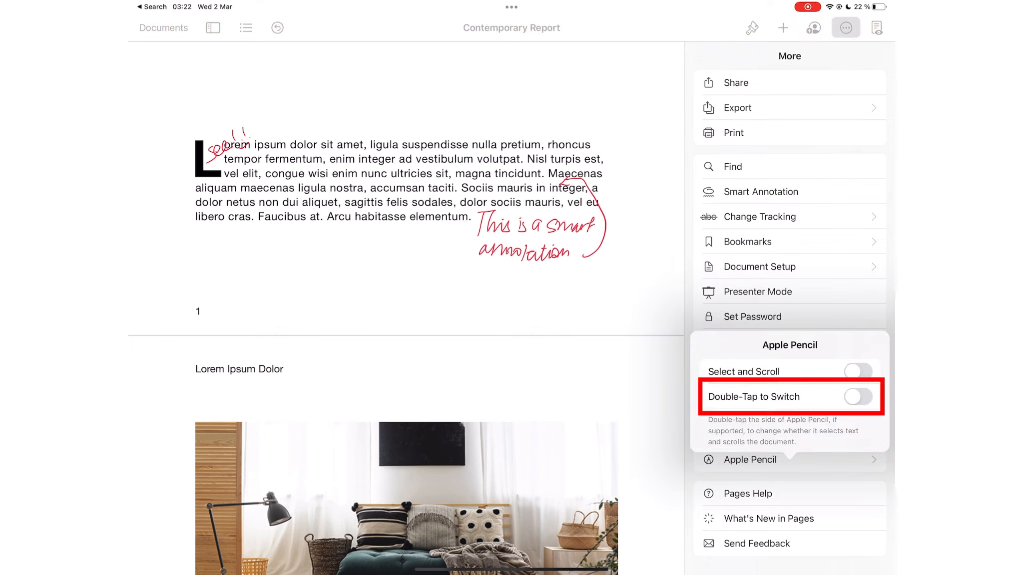
{"action": "left_click", "coordinate": [858, 397]}
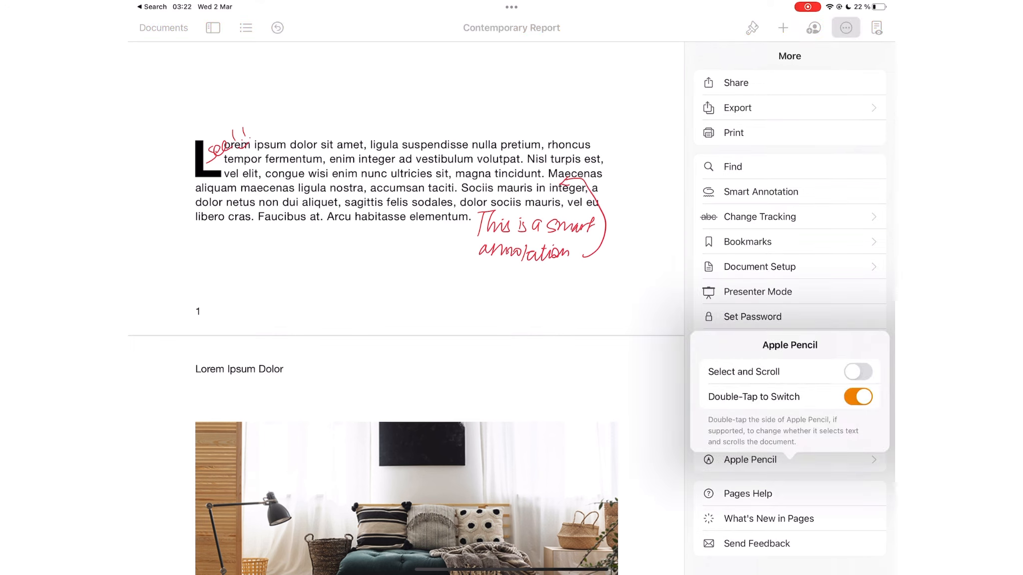